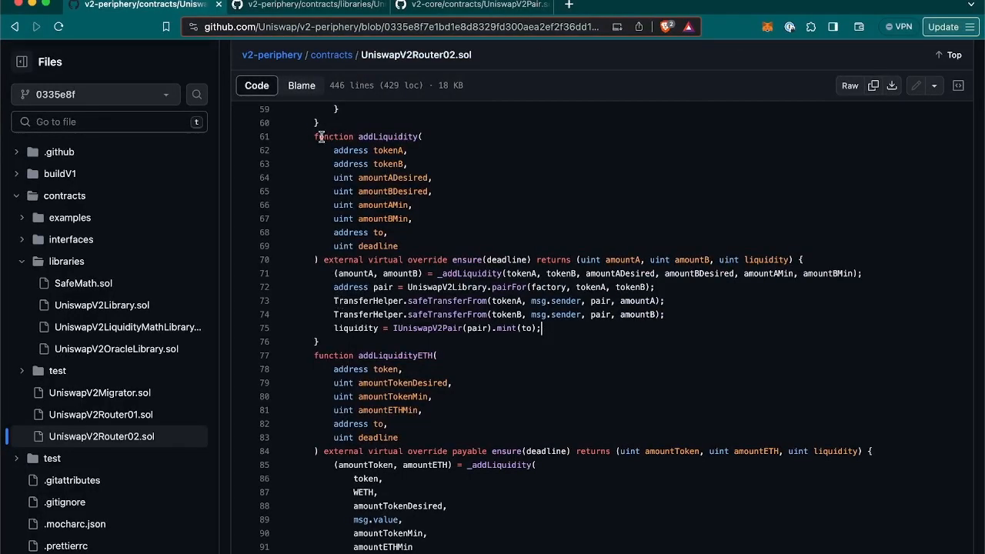
mouse_move(379, 245)
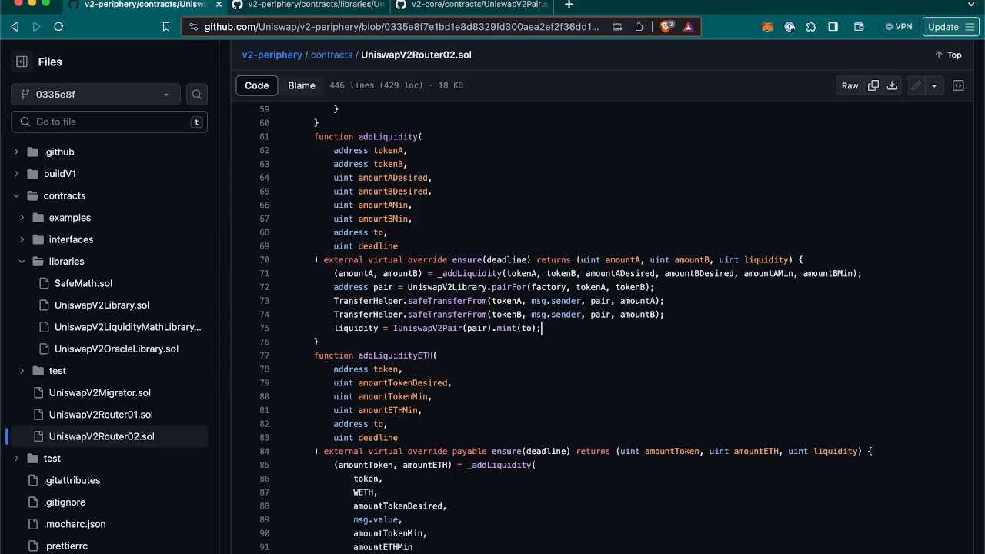
mouse_move(464, 259)
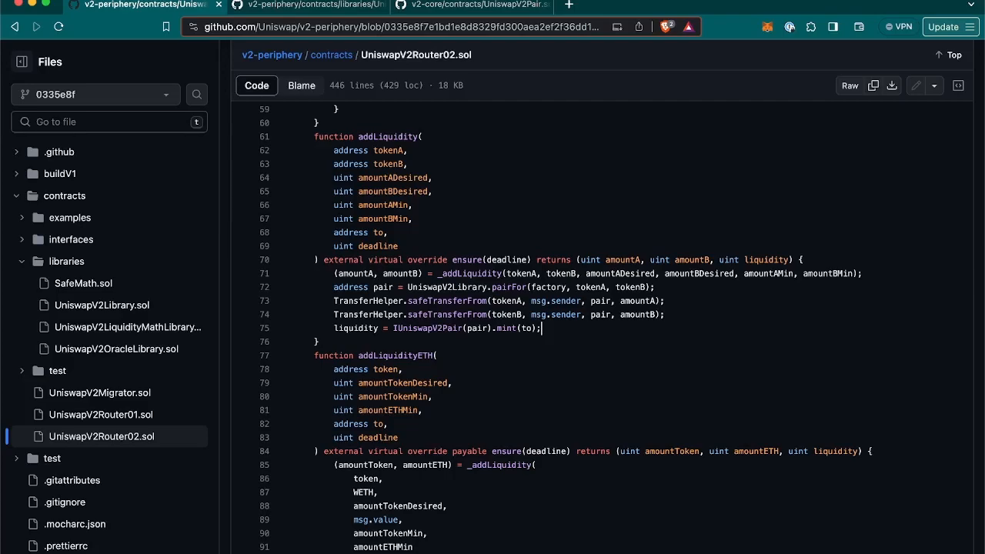
mouse_move(562, 260)
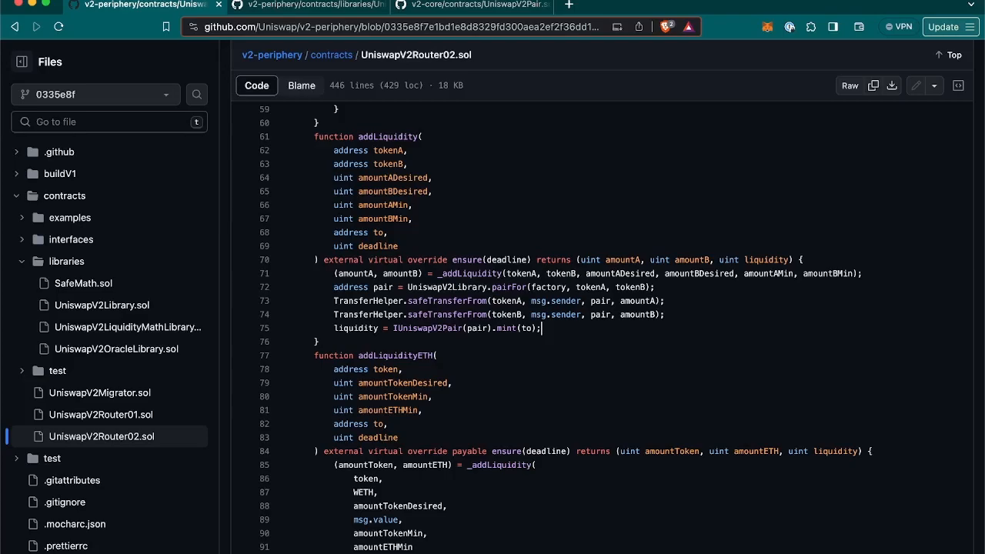
- Scroll UniswapV2Router02.sol to the internal _addLiquidity function at line 33
scroll("down", 3)
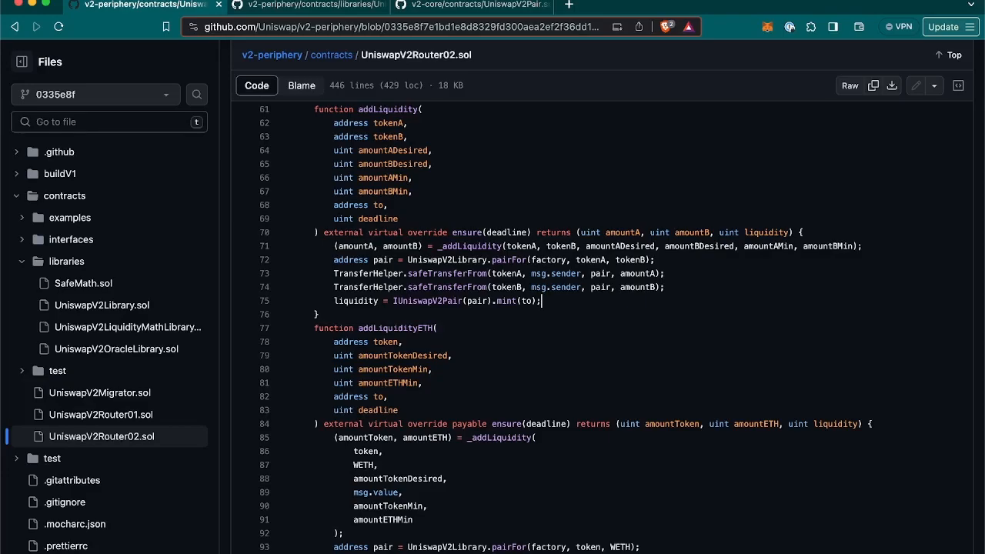
mouse_move(550, 259)
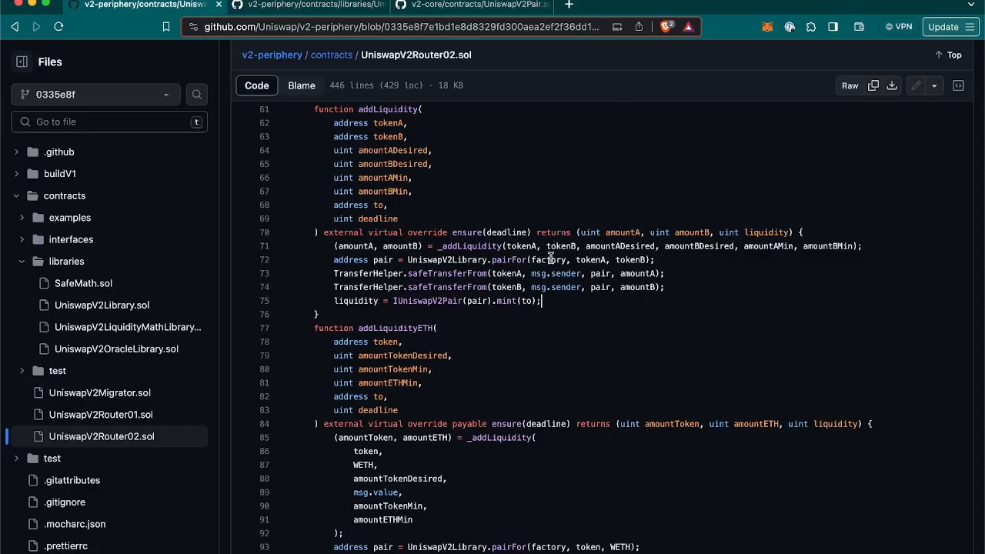
scroll("up", 3)
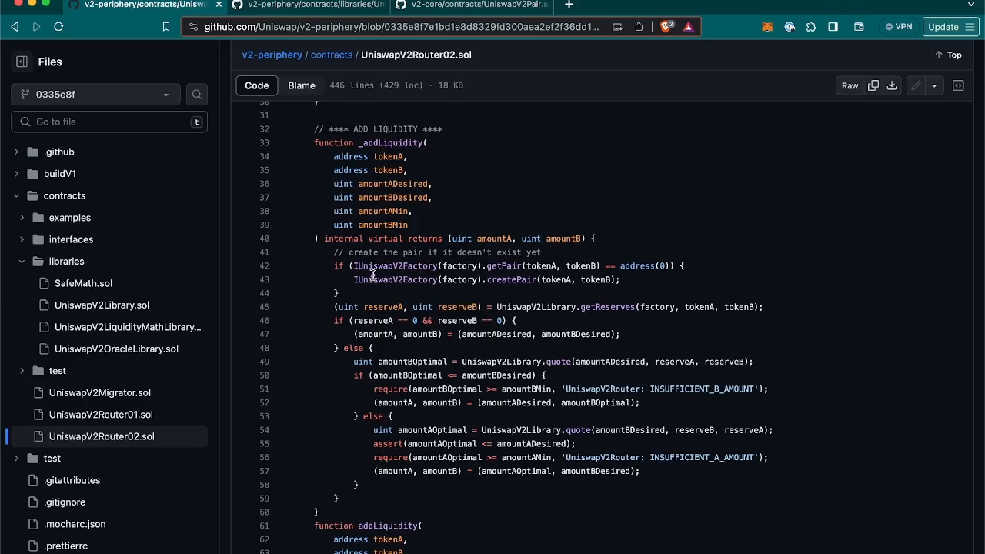
mouse_move(361, 267)
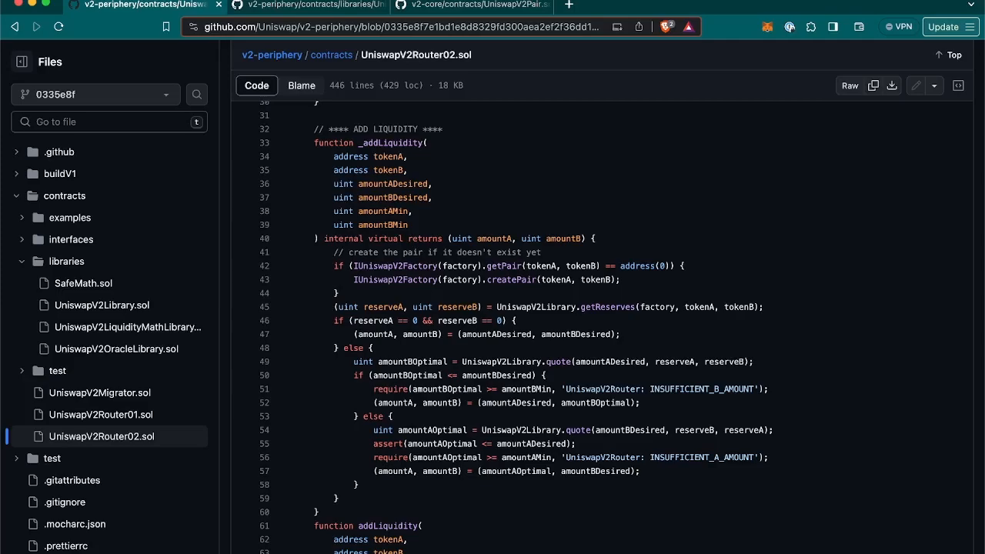
mouse_move(359, 314)
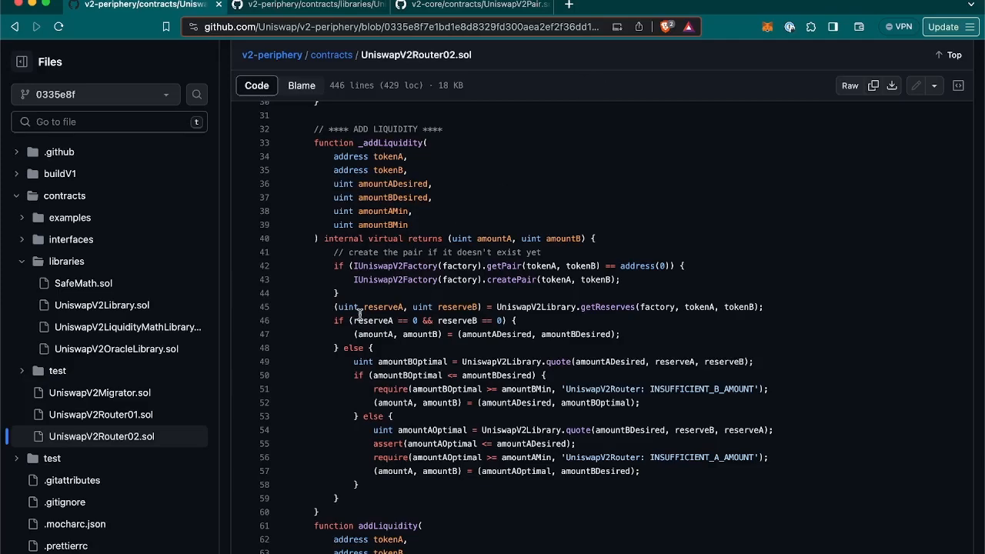
mouse_move(600, 293)
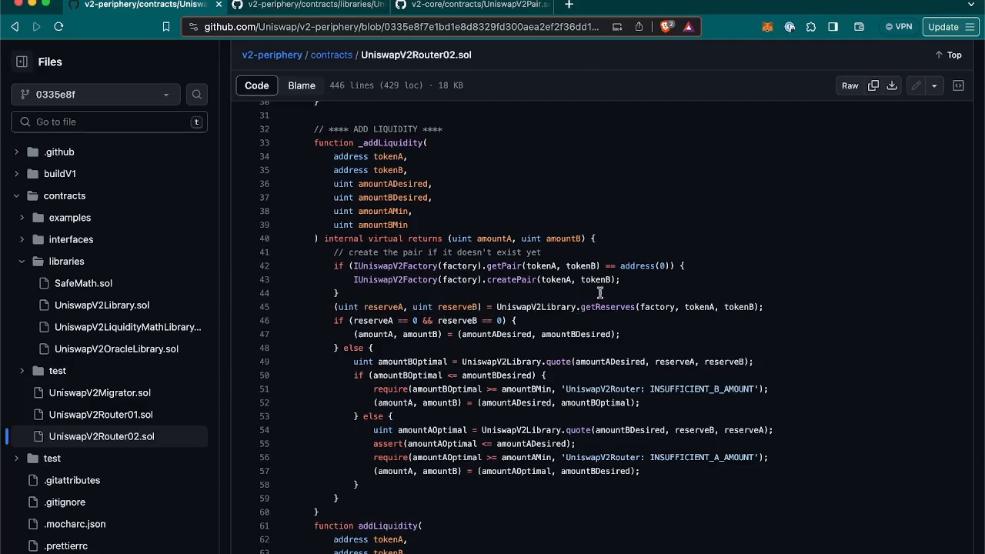
- View pairFor in UniswapV2Library.sol, then return to the router's _addLiquidity code
left_click(101, 305)
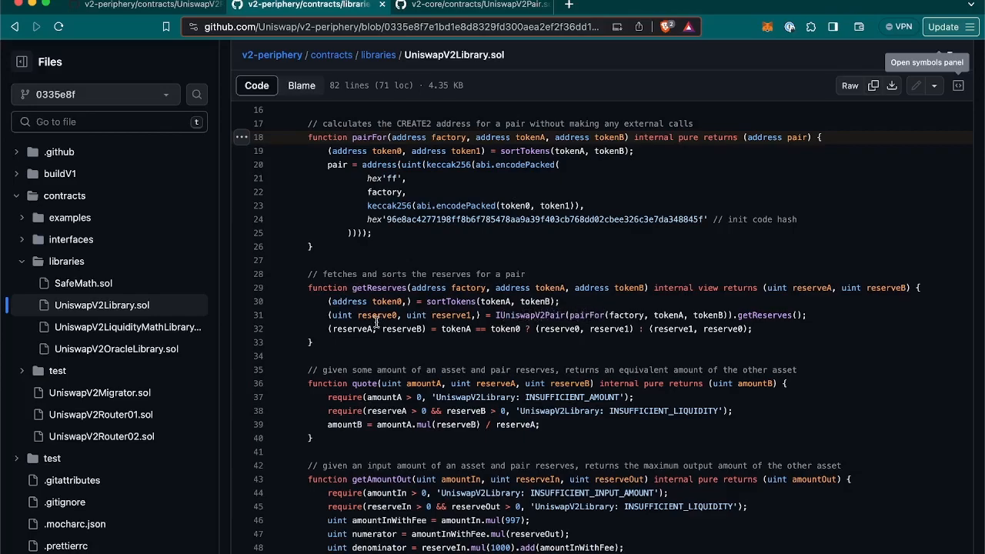
mouse_move(695, 275)
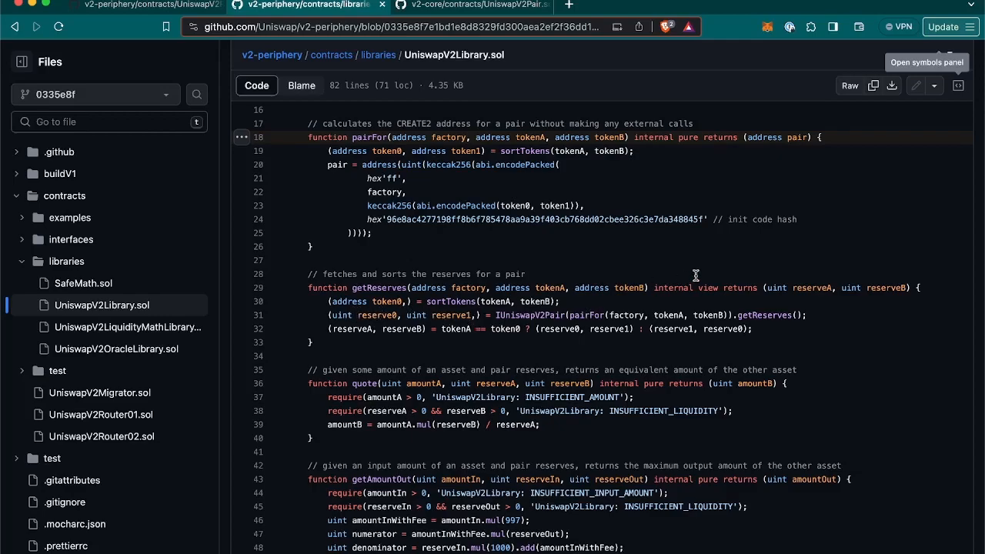
left_click(101, 437)
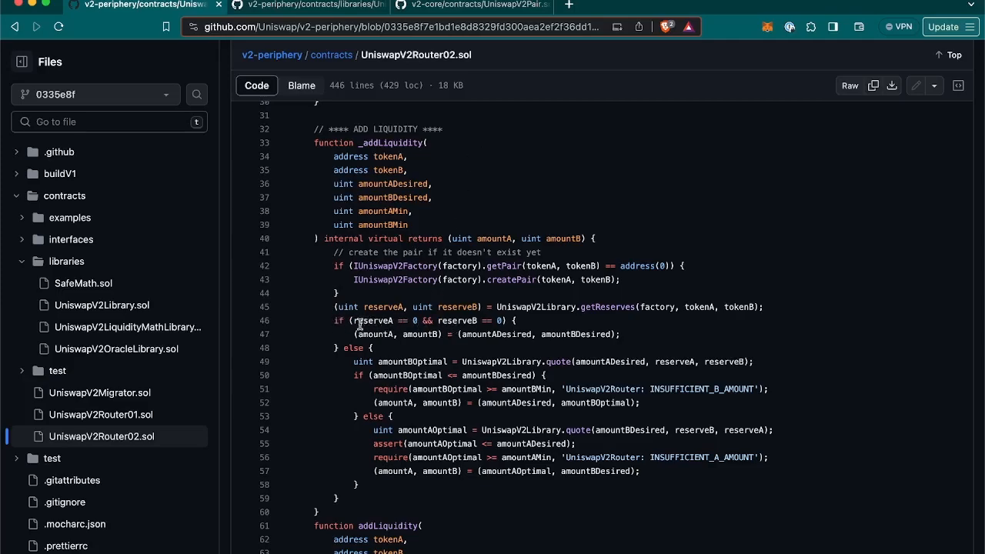
mouse_move(433, 324)
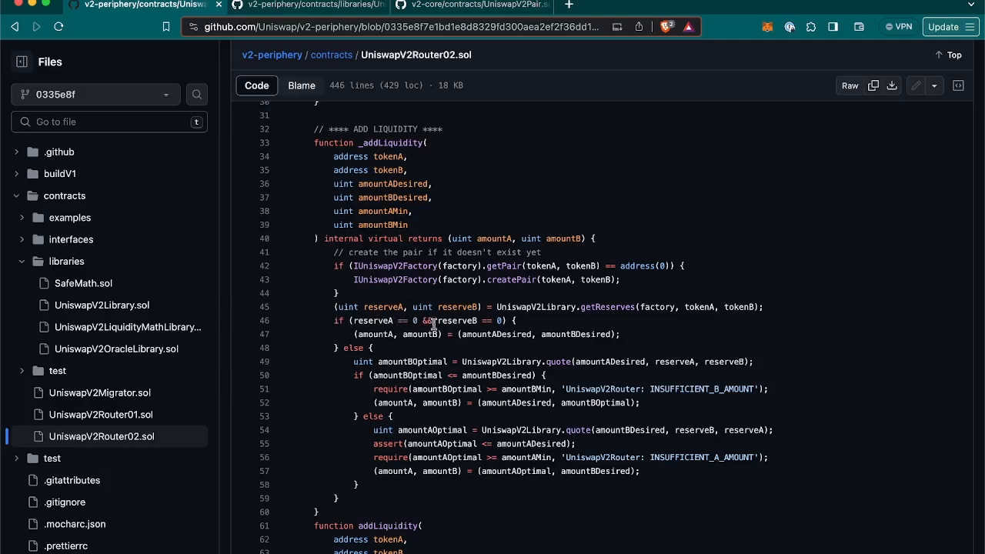
mouse_move(490, 334)
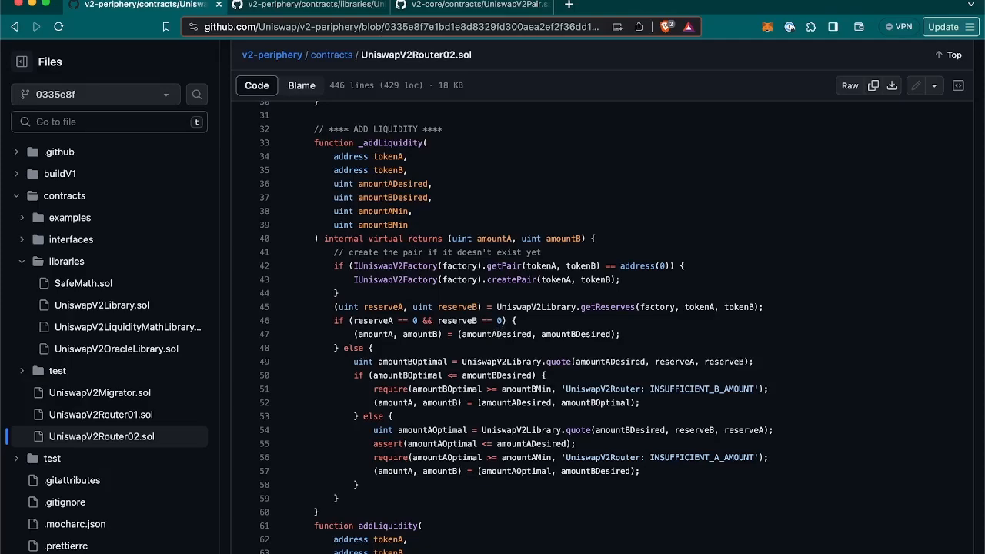
- Scroll to show the full _addLiquidity body and the start of addLiquidity
scroll("down", 3)
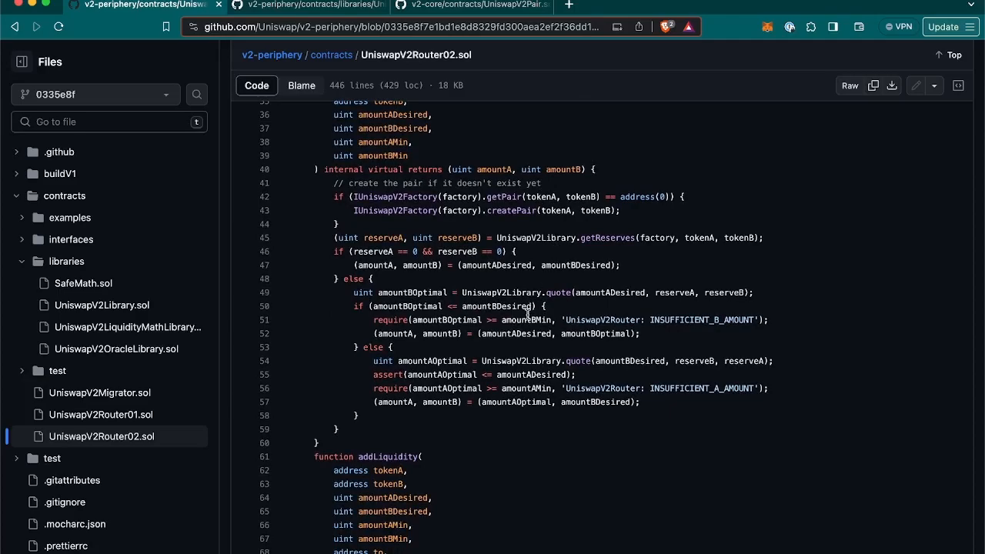
mouse_move(502, 294)
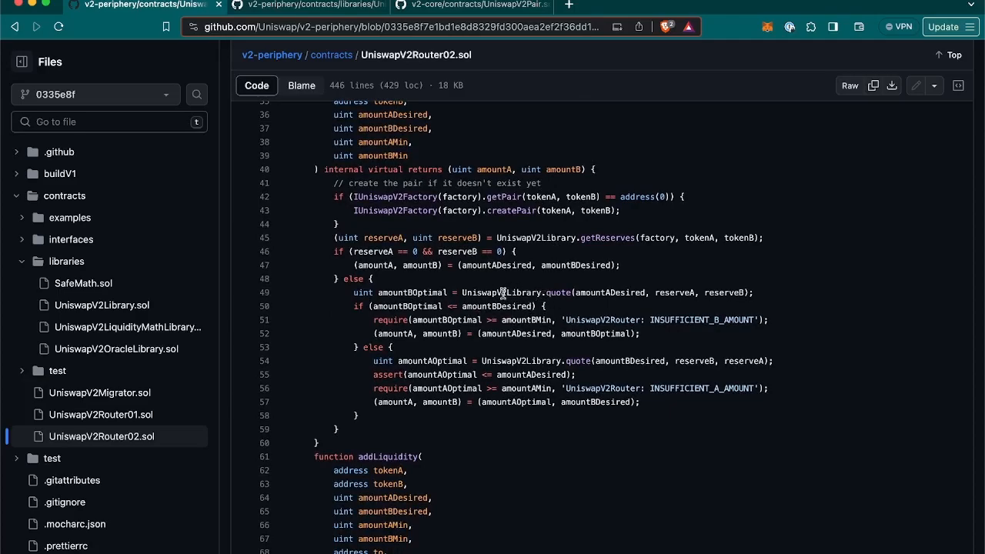
mouse_move(530, 293)
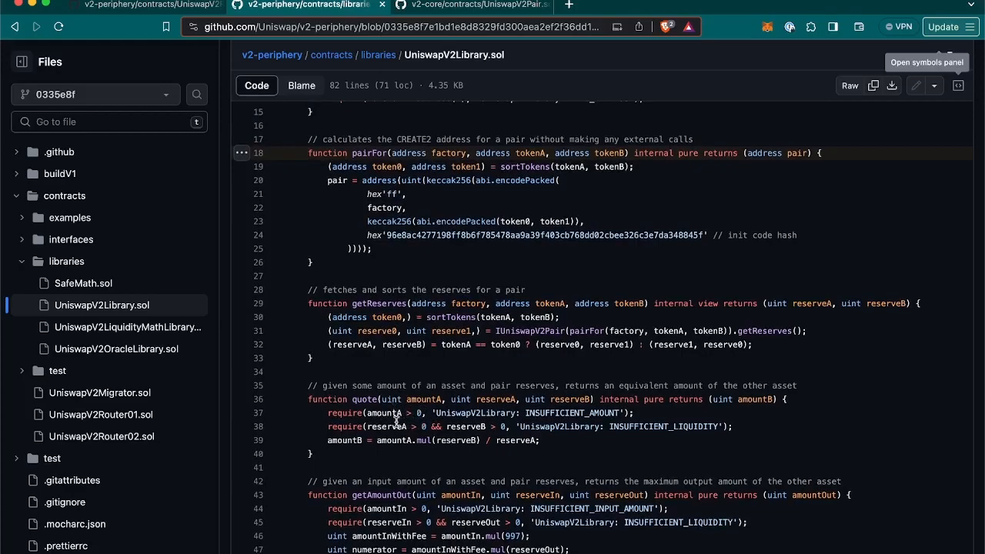
mouse_move(403, 441)
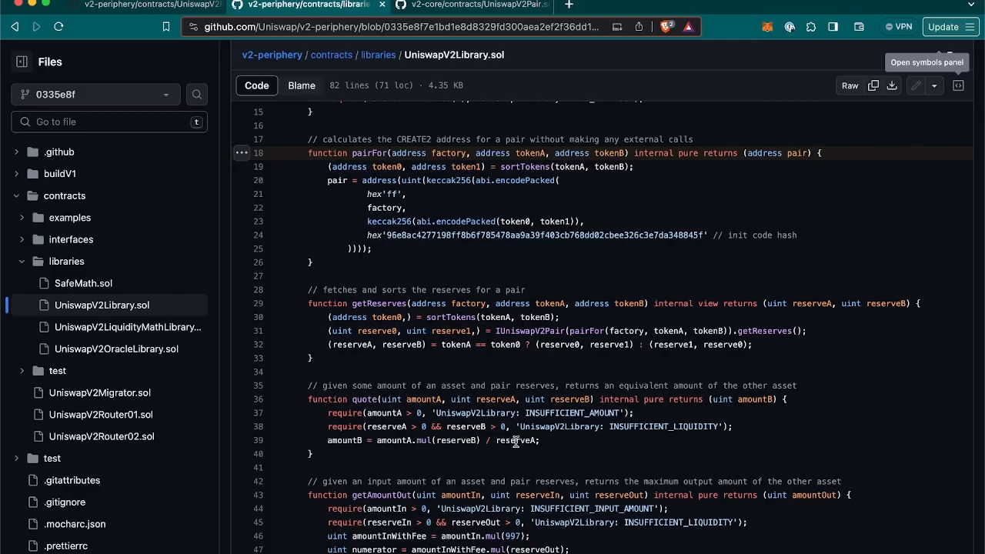
mouse_move(346, 441)
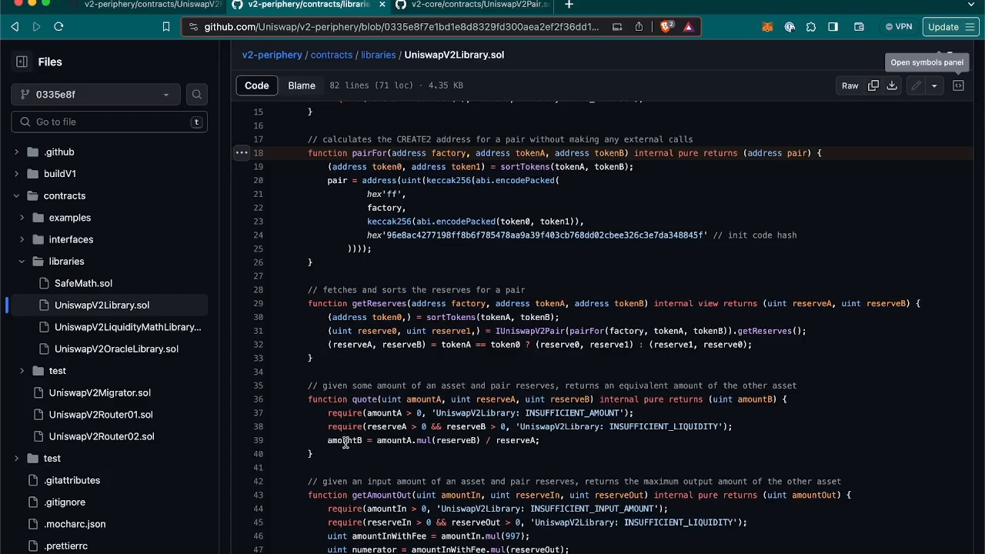
- Return from UniswapV2Library.sol's quote function to _addLiquidity in UniswapV2Router02.sol
left_click(101, 437)
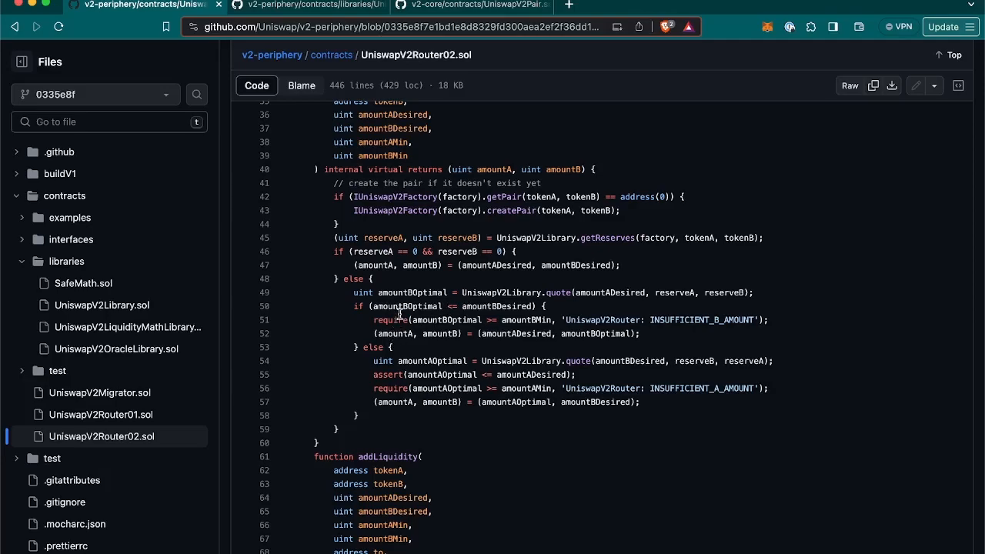
mouse_move(422, 334)
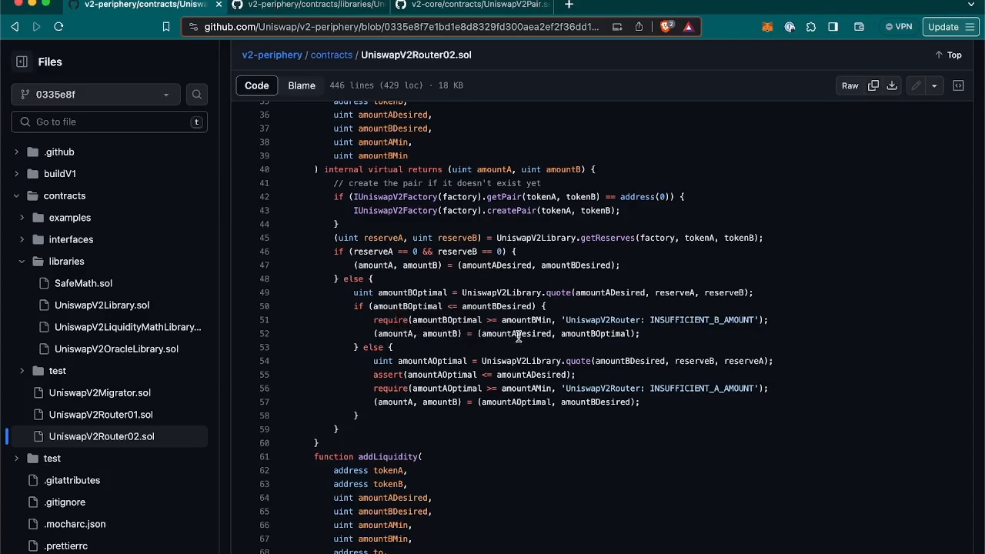
mouse_move(608, 336)
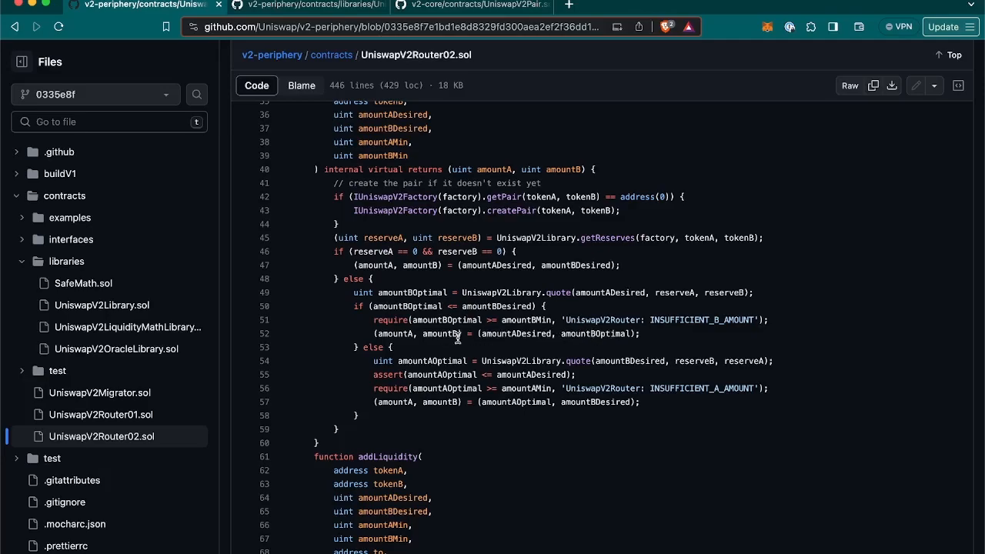
scroll("down", 3)
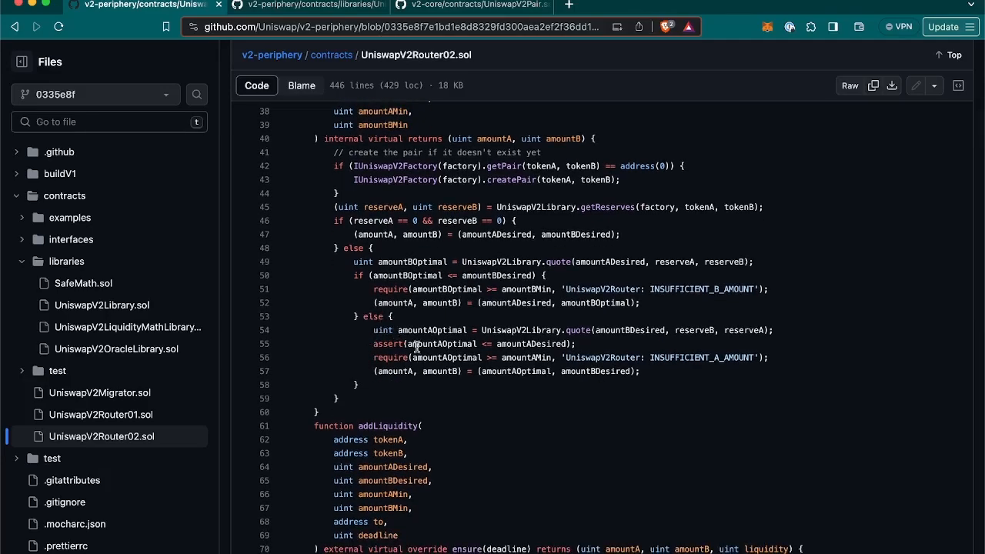
mouse_move(528, 372)
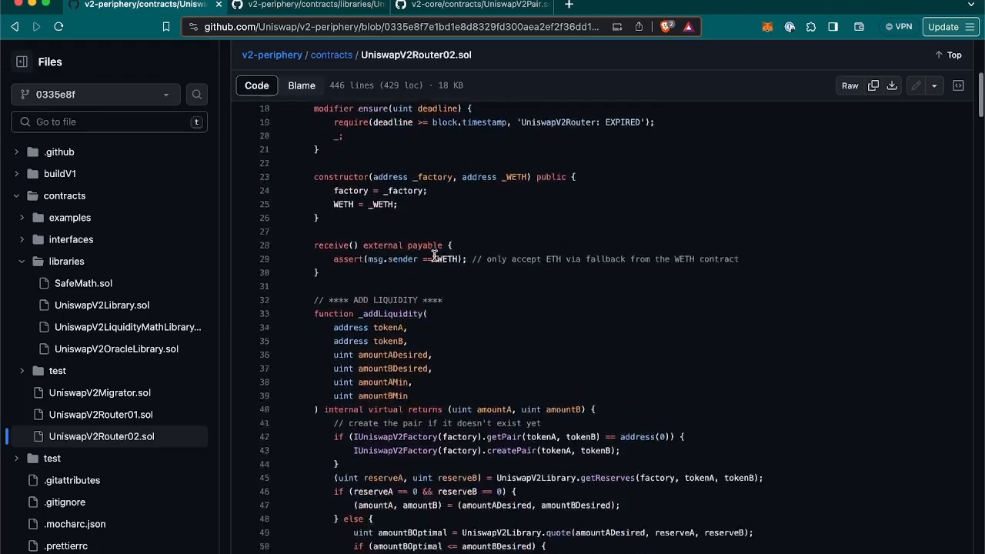
- From addLiquidity's pairFor call, check its references and switch to UniswapV2Library.sol at pairFor
scroll("down", 3)
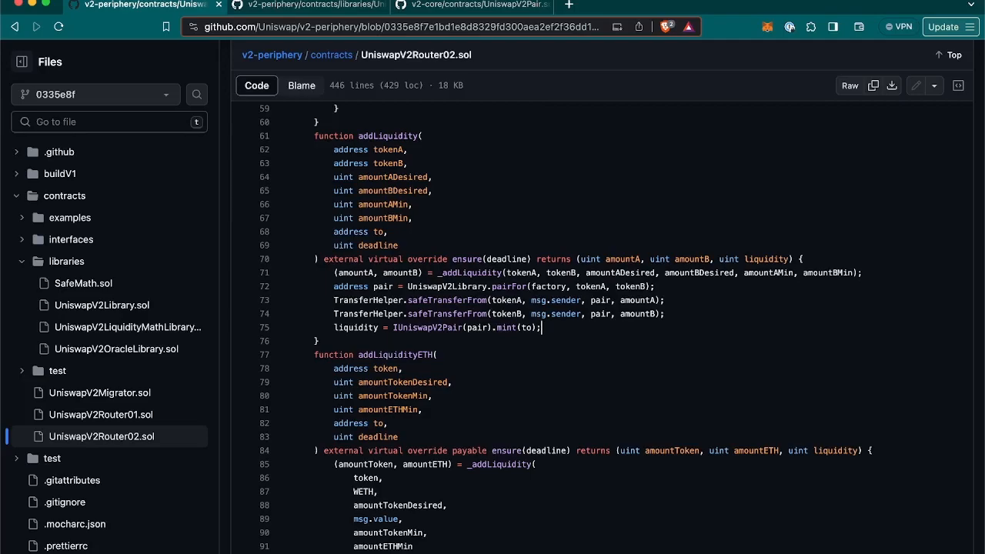
mouse_move(515, 286)
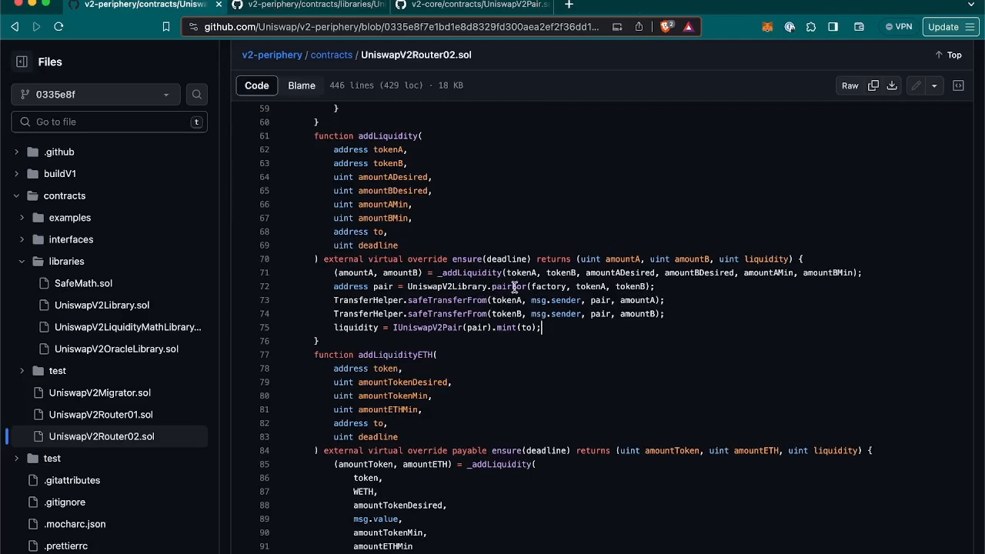
left_click(509, 286)
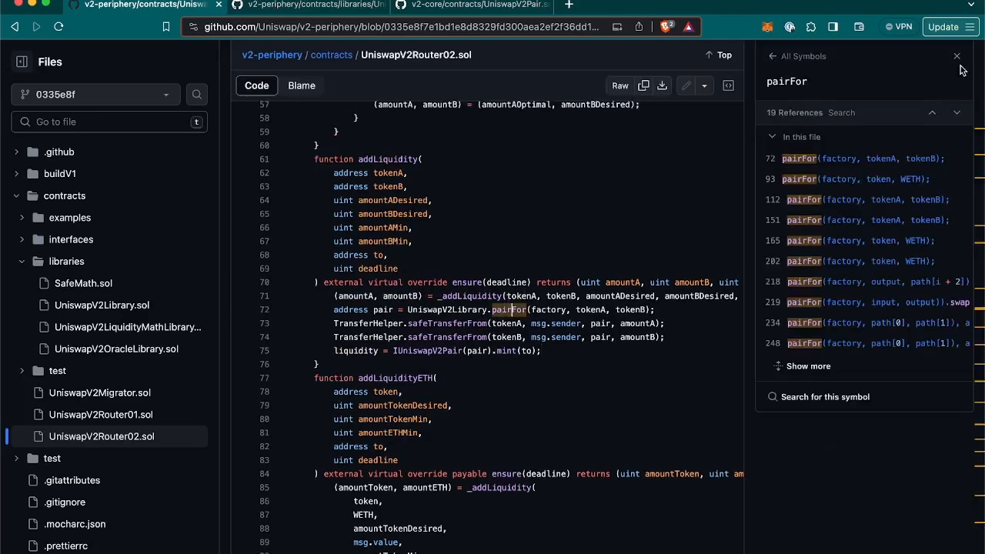
left_click(956, 56)
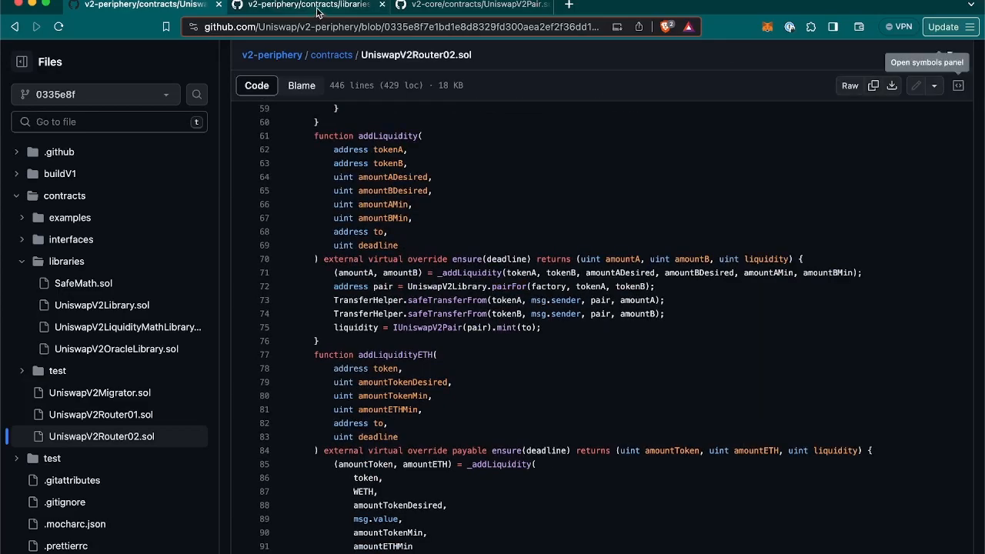
left_click(101, 305)
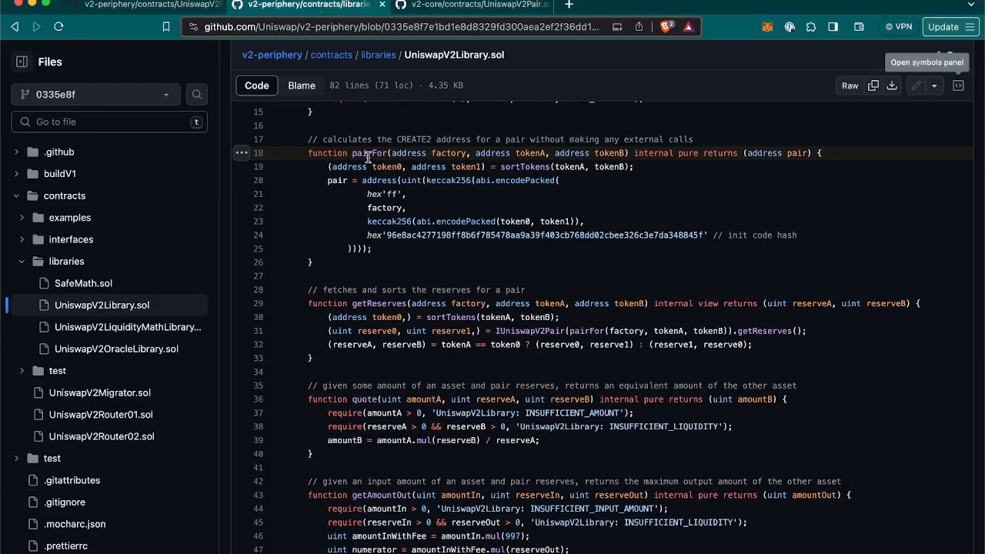
mouse_move(375, 173)
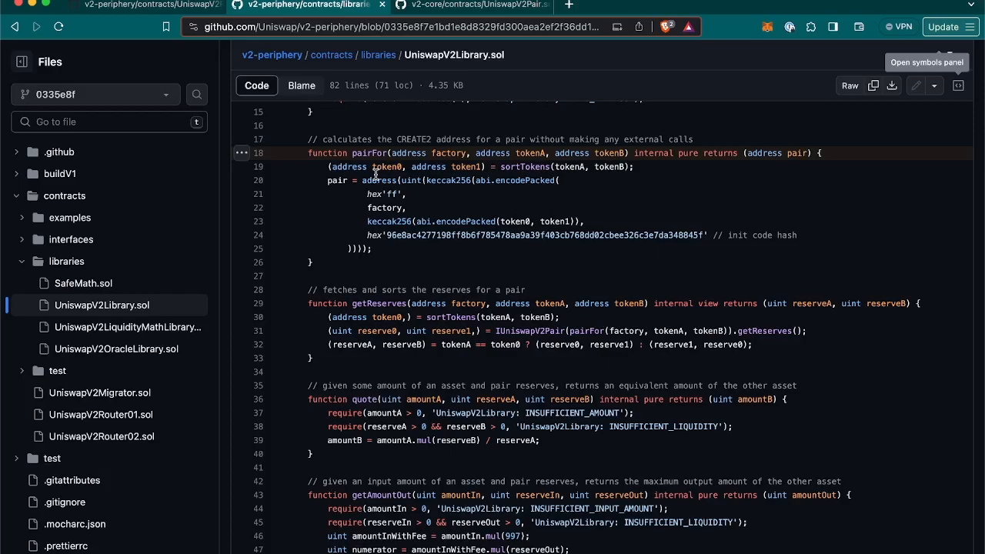
mouse_move(375, 174)
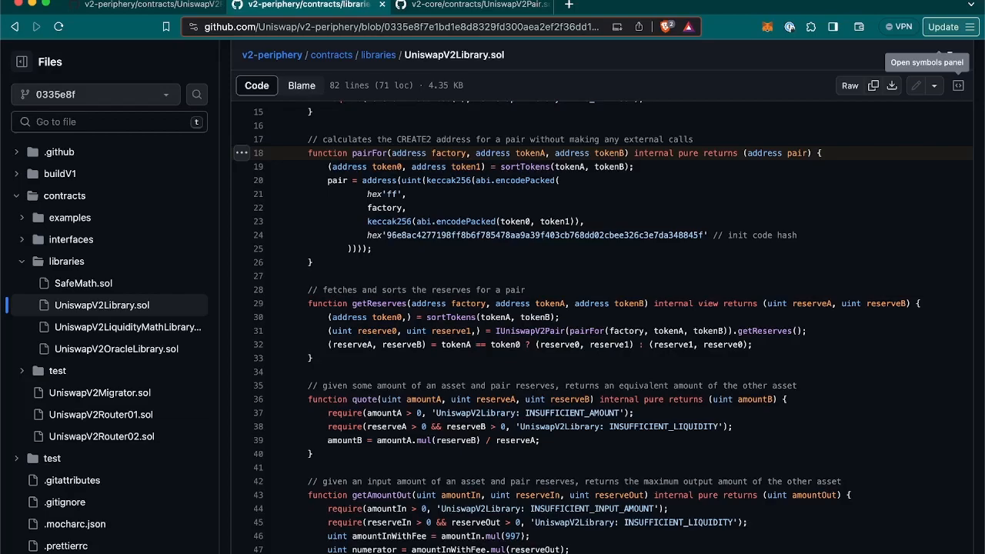
mouse_move(107, 19)
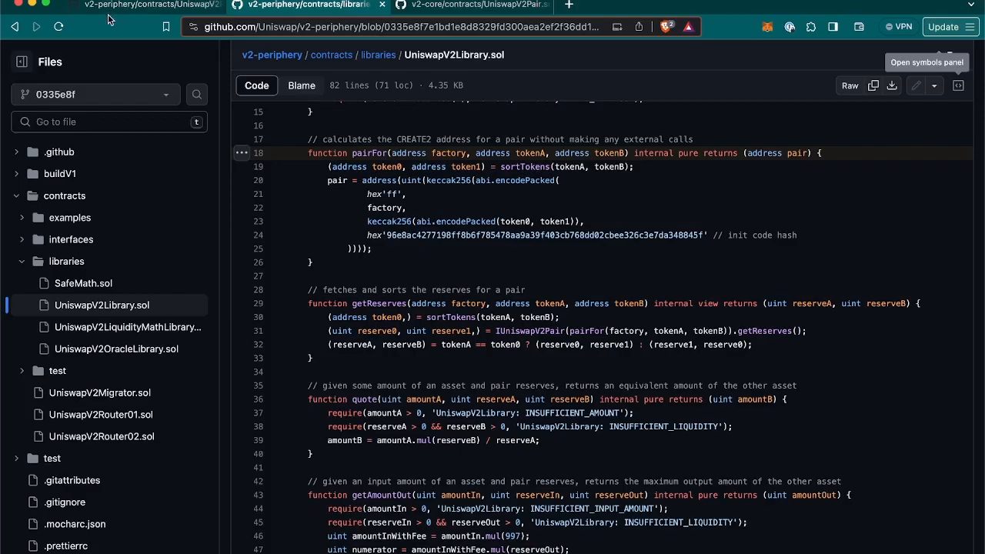
- Return from pairFor's CREATE2 address code to addLiquidity in UniswapV2Router02.sol
left_click(103, 436)
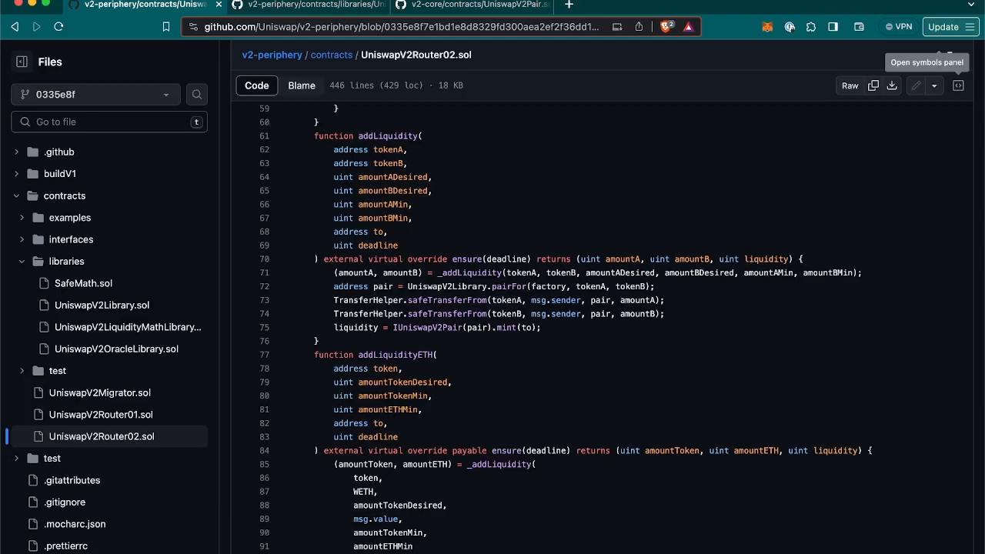
mouse_move(468, 139)
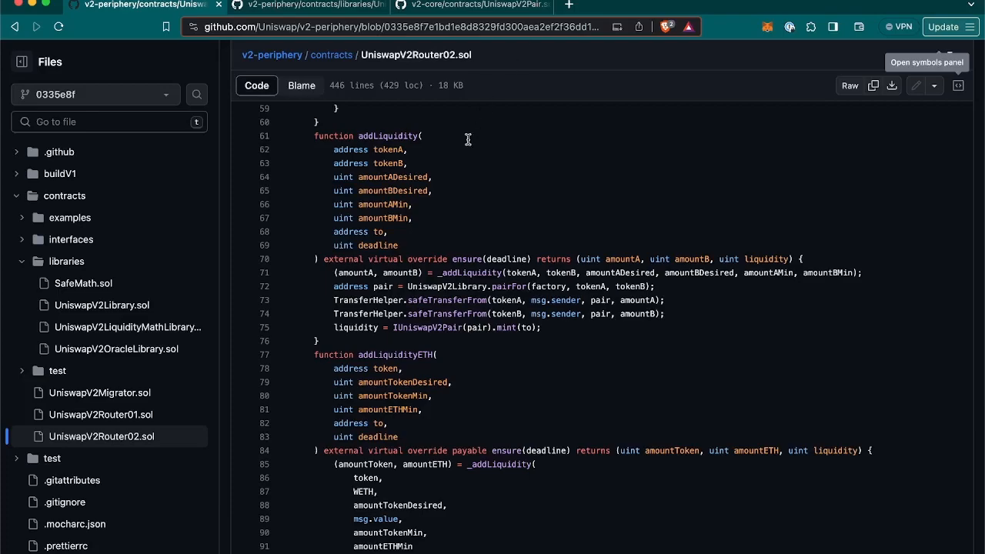
mouse_move(356, 287)
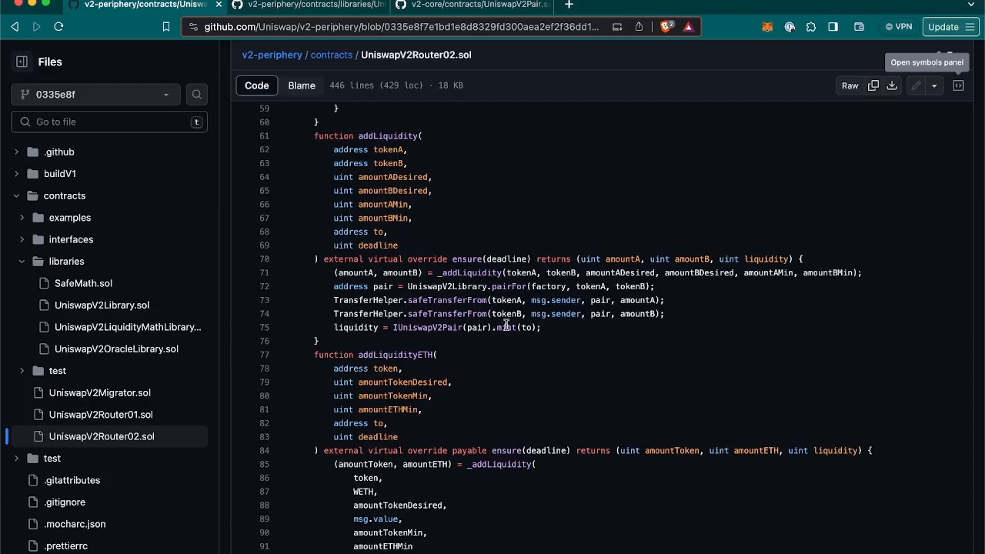
mouse_move(472, 327)
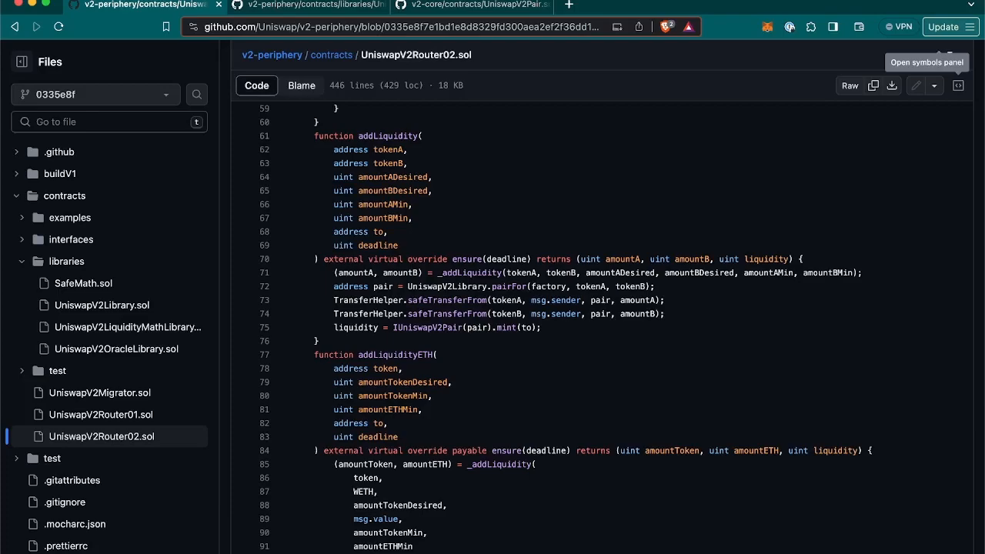
- Switch to the v2-core UniswapV2Pair.sol tab showing the mint function
left_click(470, 5)
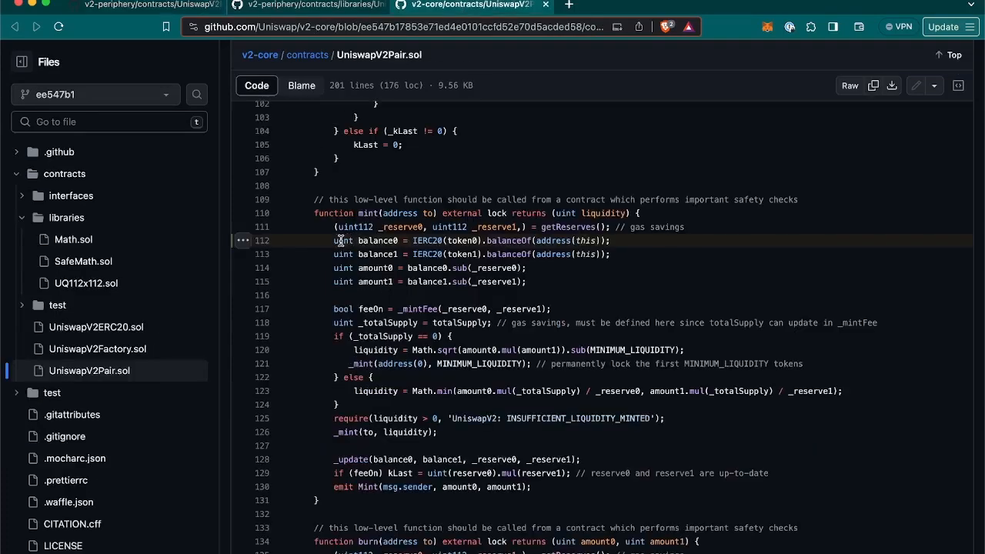
mouse_move(389, 240)
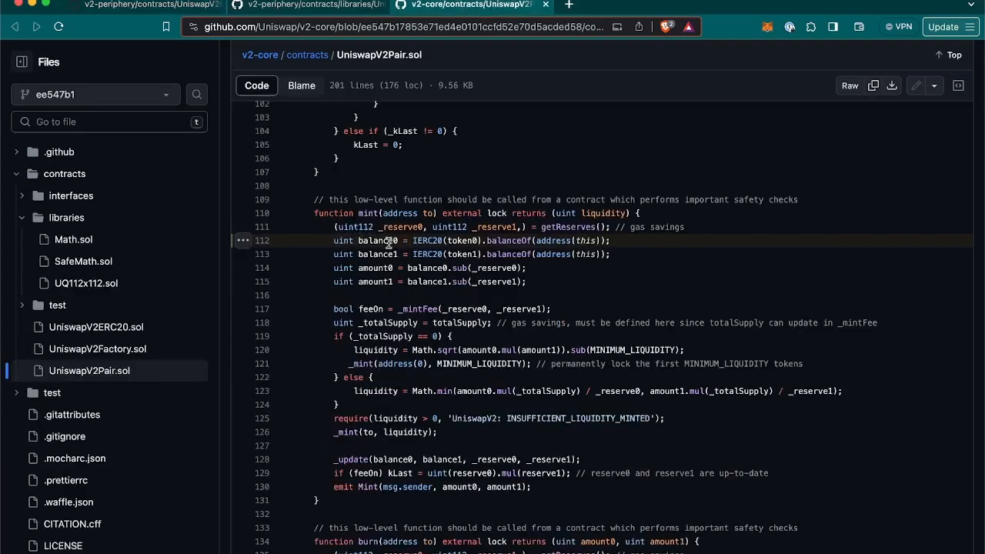